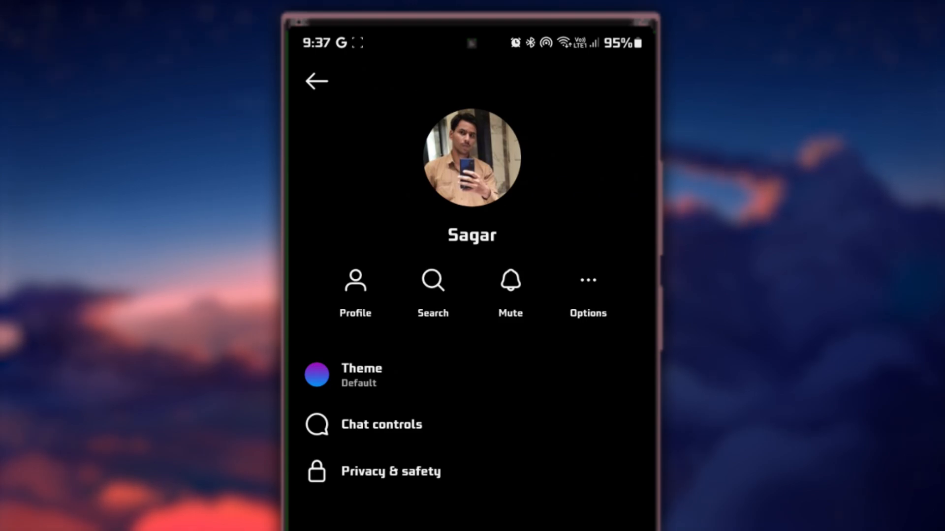
- Browse the Chat Theme sheet down to the movie themes like Spider-Man and Elemental
left_click(361, 374)
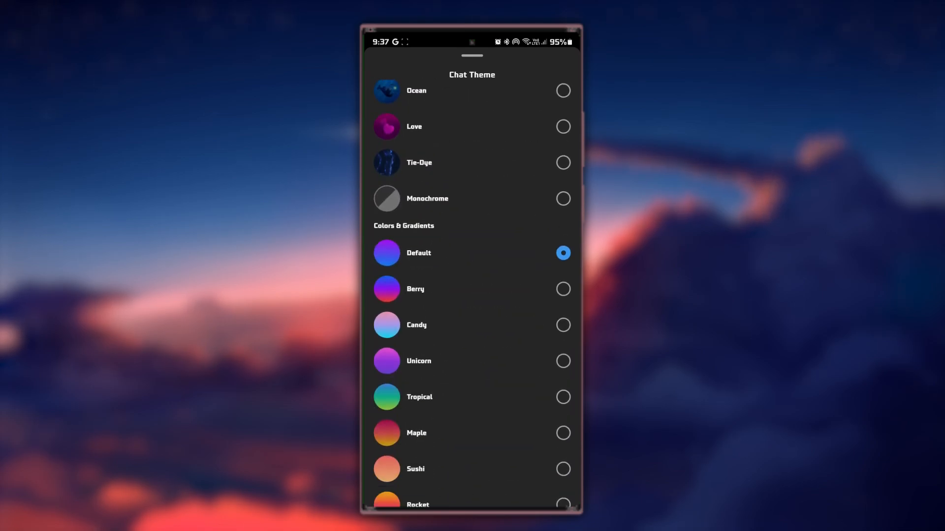
scroll("down", 3)
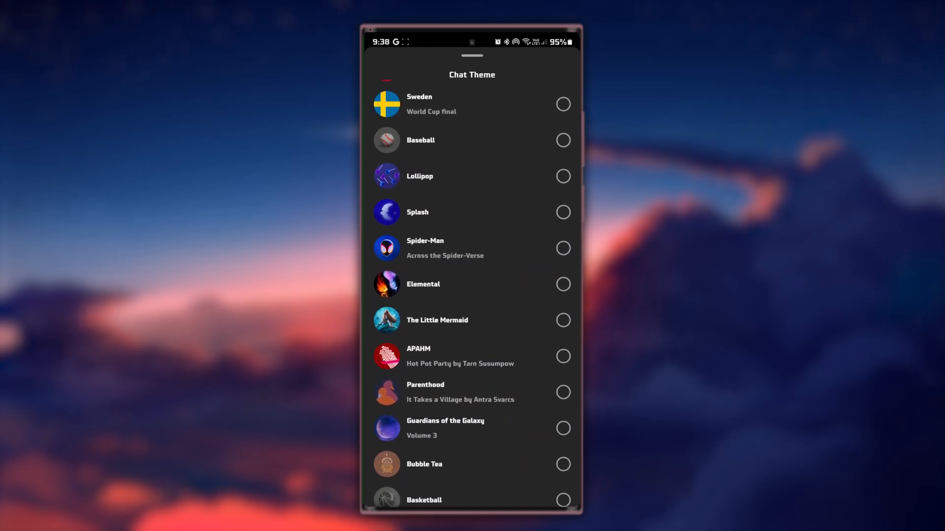
scroll("down", 3)
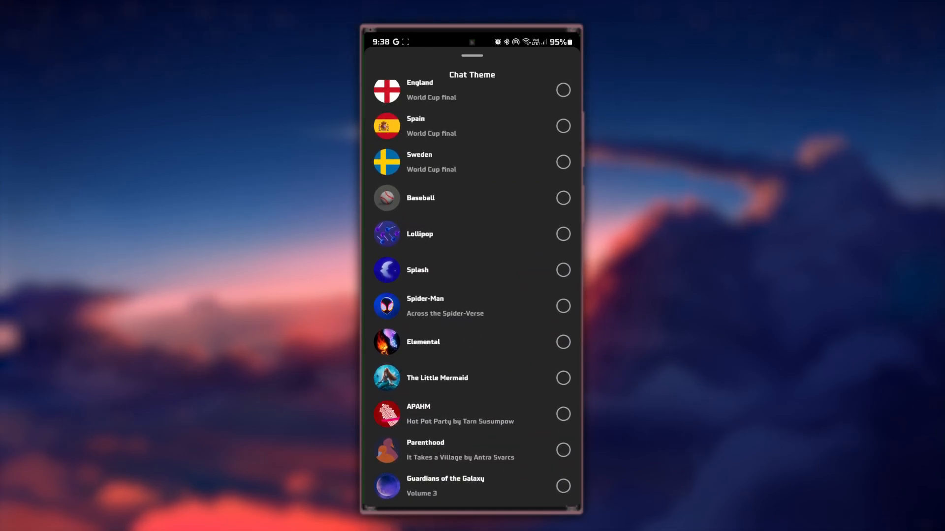
- Choose the Elemental theme and return to the chat showing its confirmation message
left_click(563, 342)
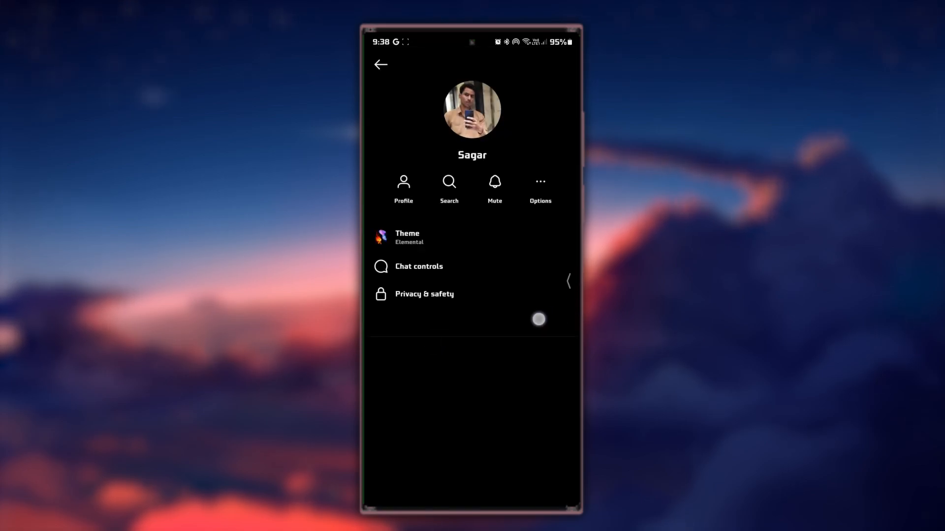
left_click(380, 64)
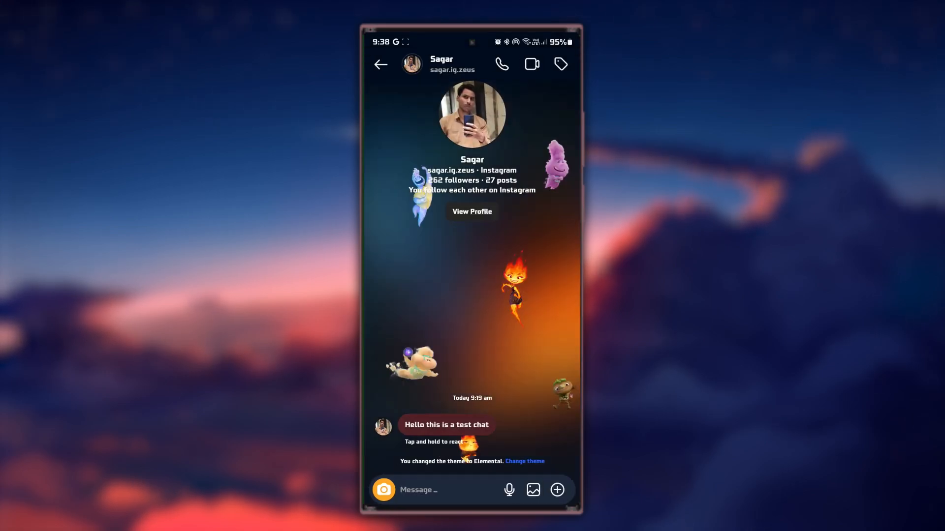